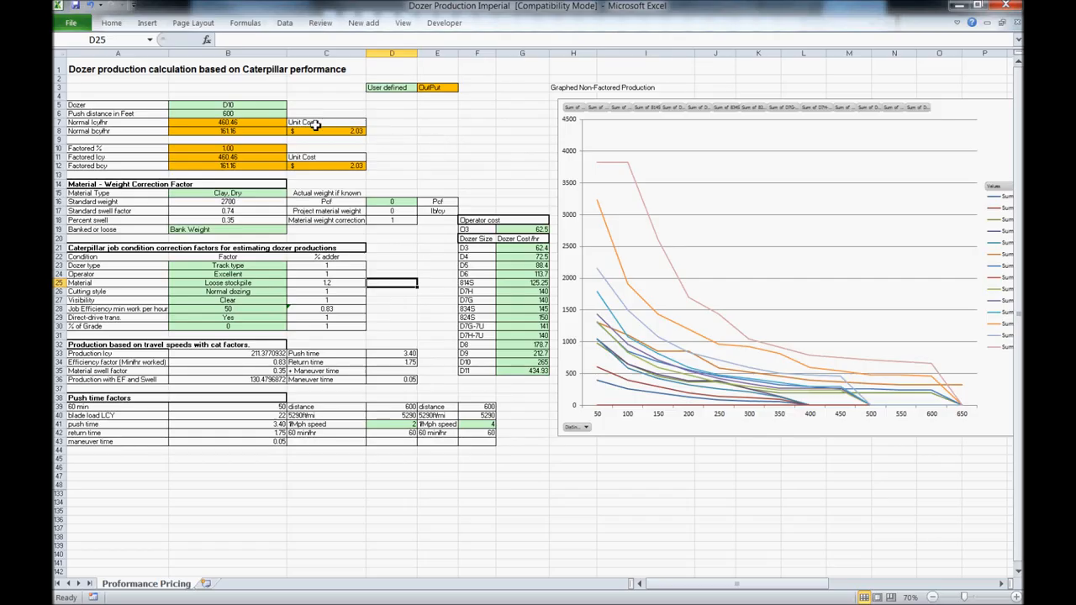
mouse_move(252, 108)
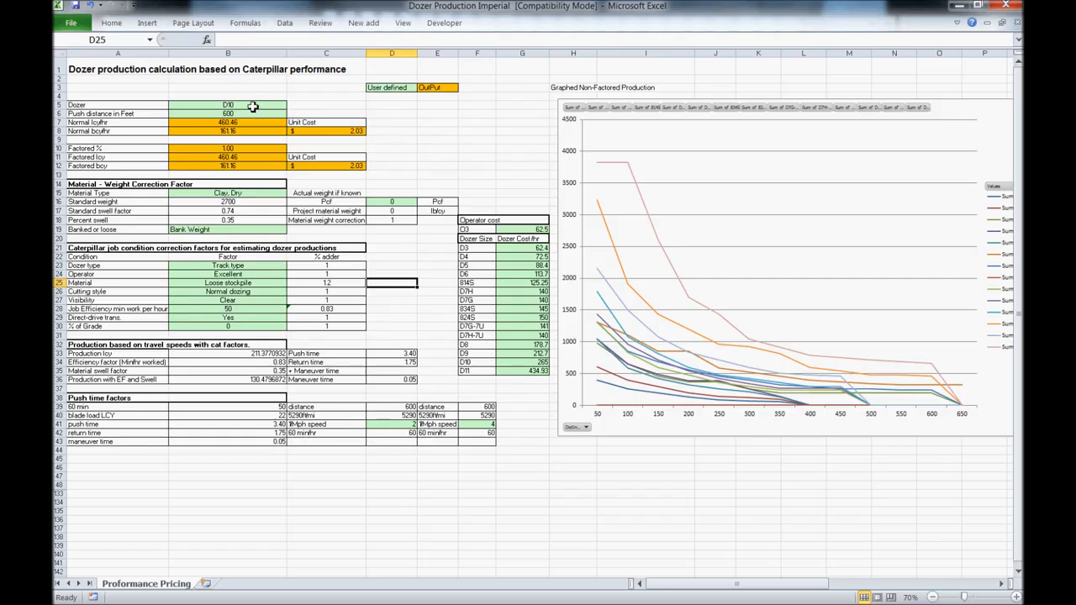
Switch the dozer model in B5 to C11 so production and unit cost recalculate
click(118, 69)
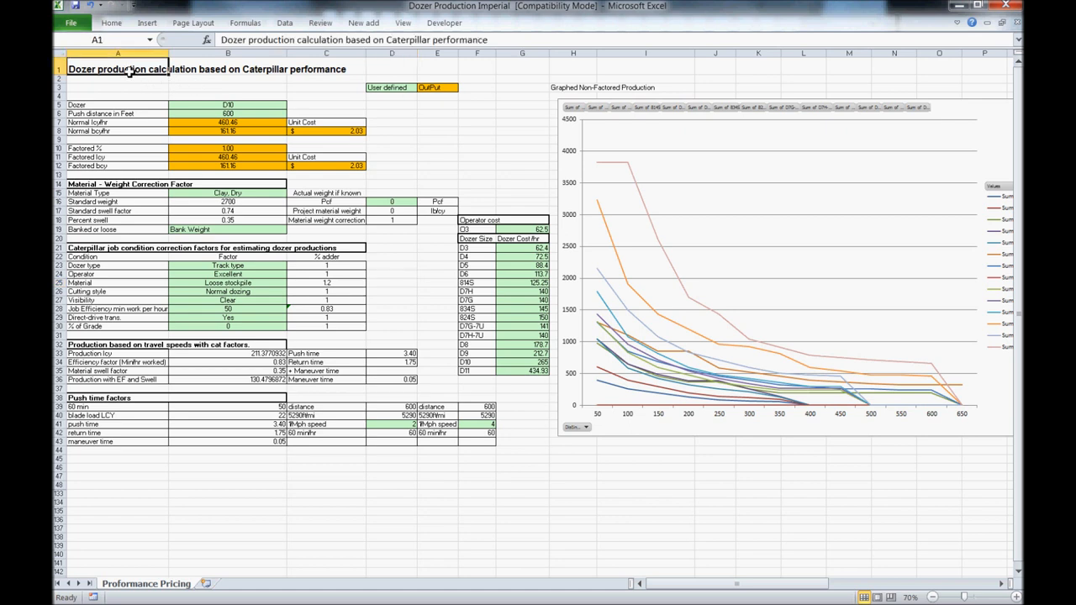
click(227, 104)
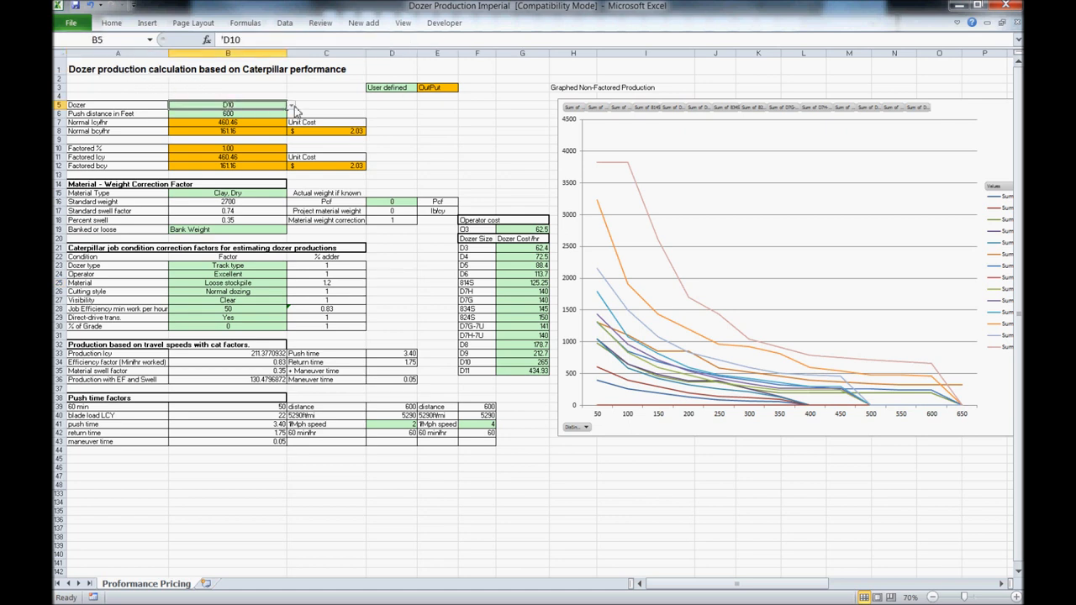
click(293, 104)
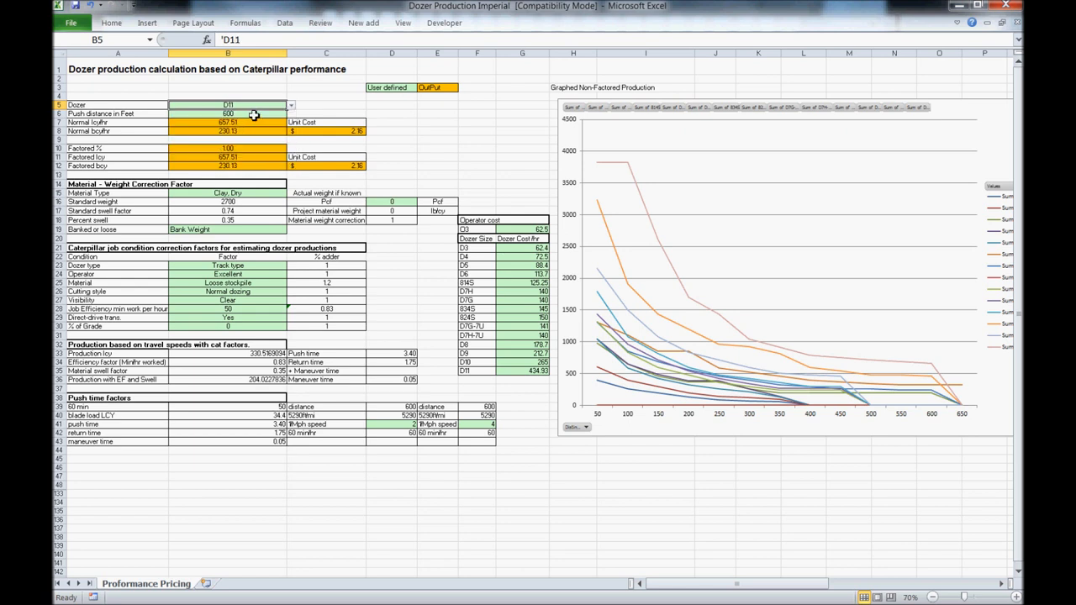
Set a 300 ft push distance with Gravel dry material weighed as loose
click(289, 115)
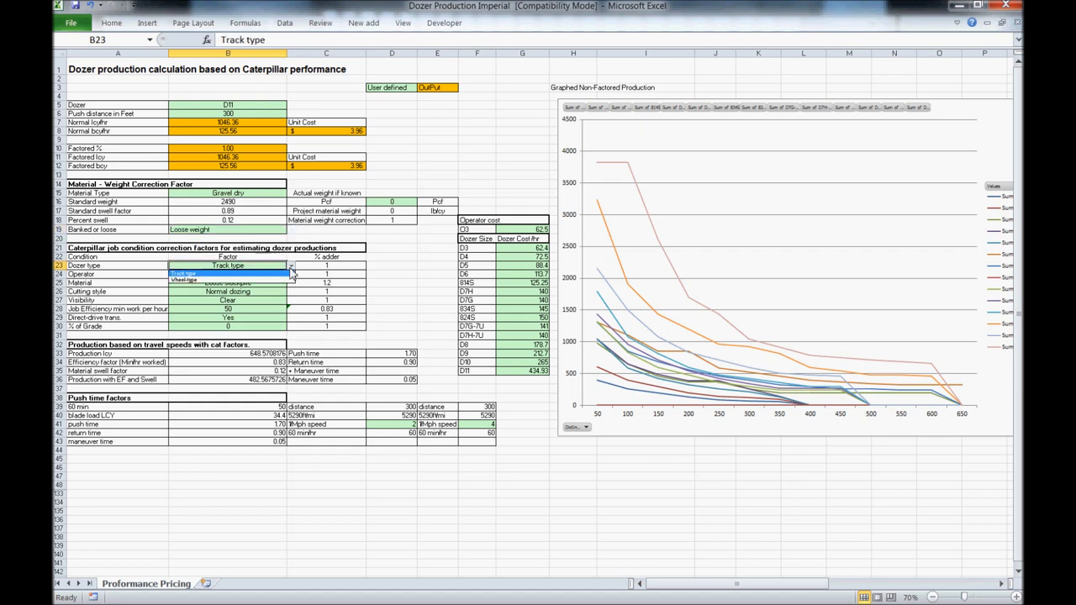
Keep Track type, set material condition to Loose stockpile and cutting style to side-by-side dozing
click(289, 274)
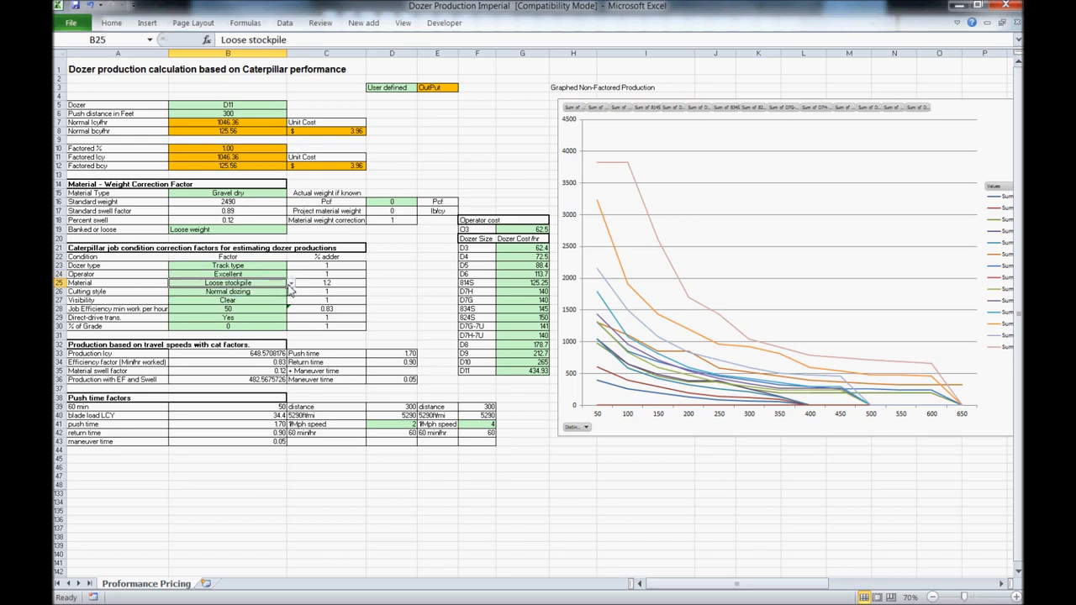
click(289, 283)
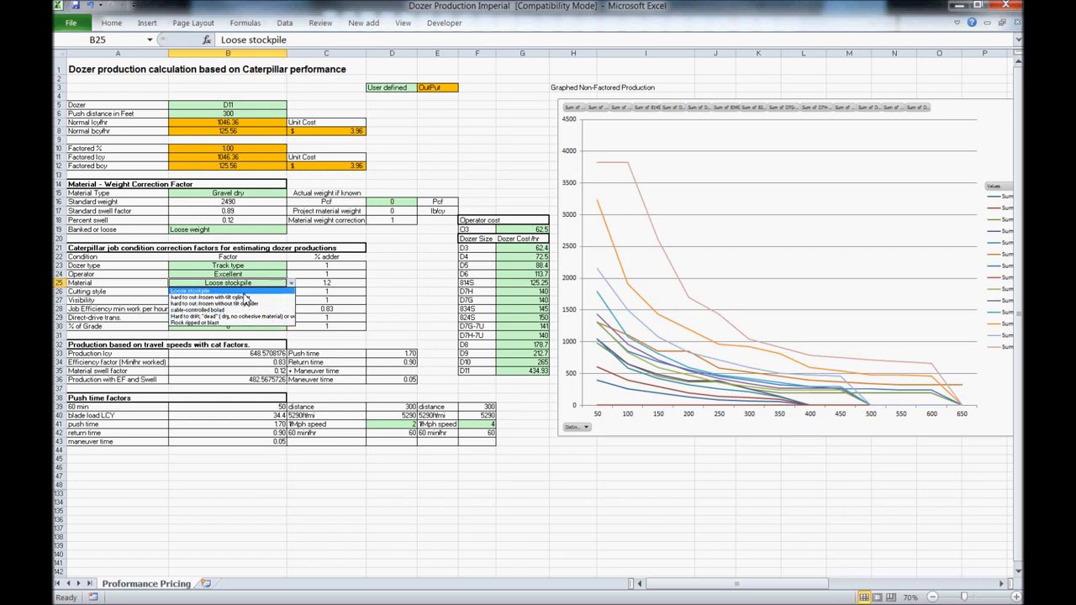
click(193, 291)
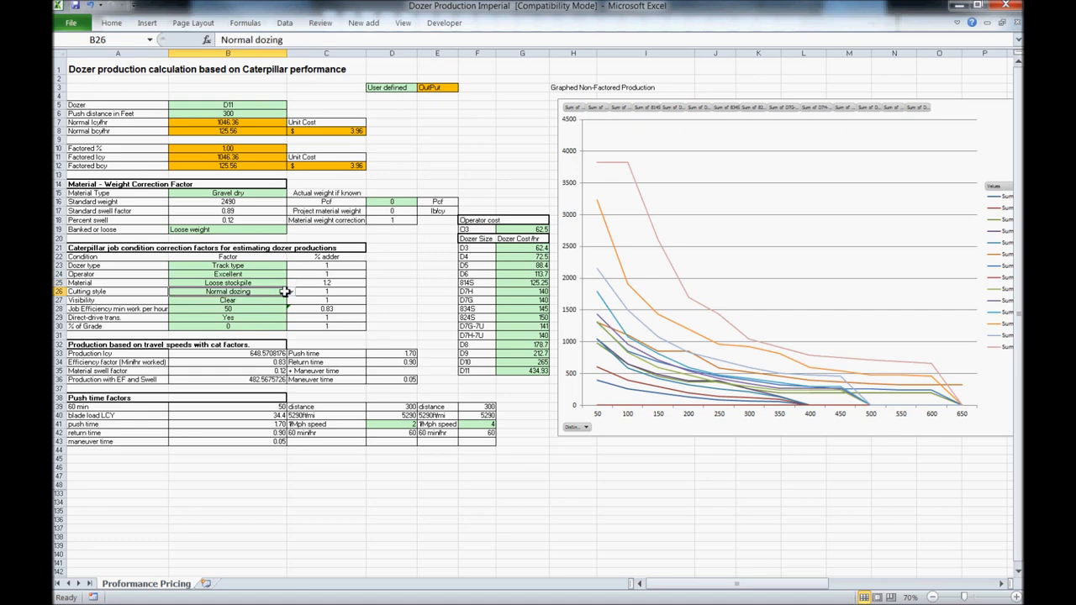
click(293, 292)
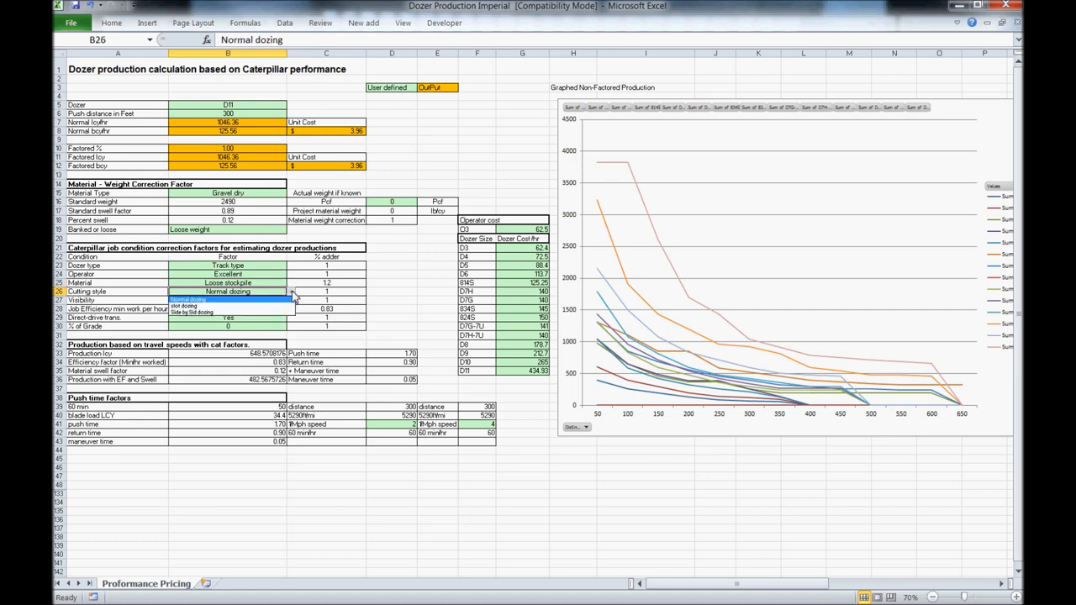
mouse_move(293, 299)
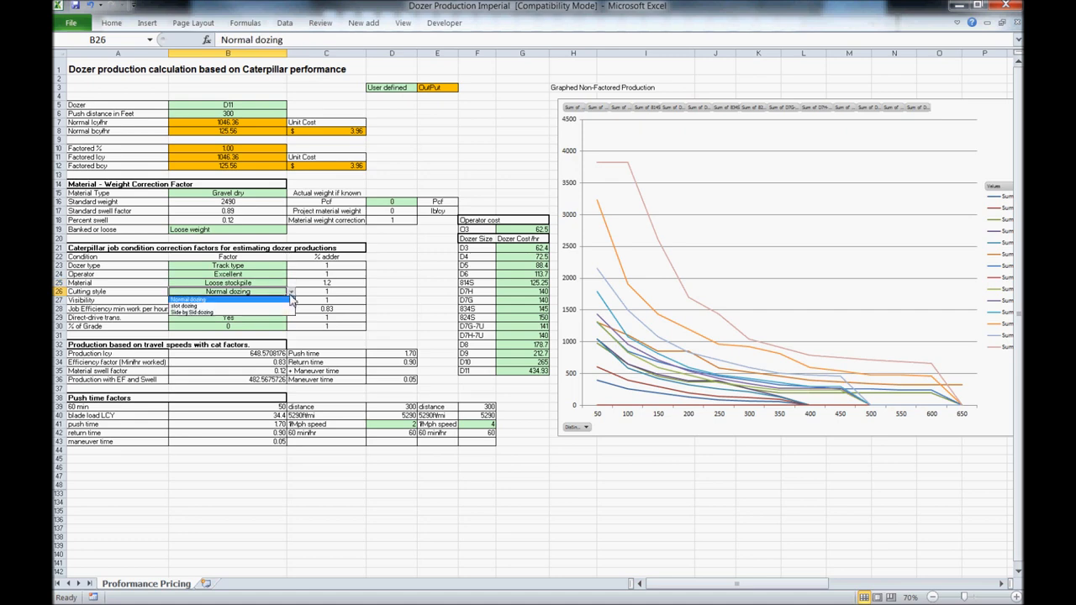
mouse_move(235, 311)
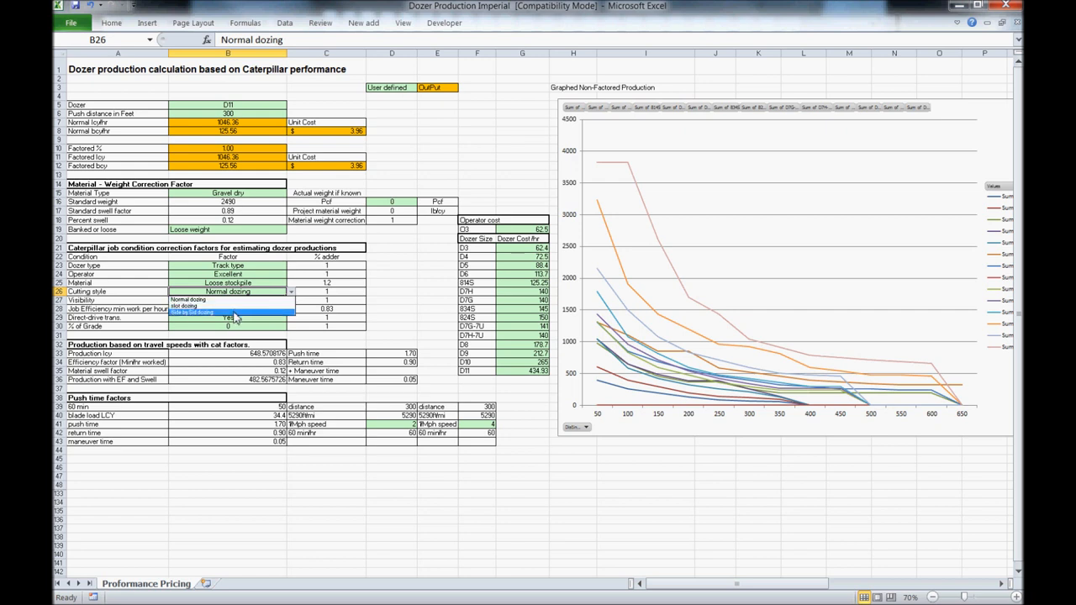
click(194, 313)
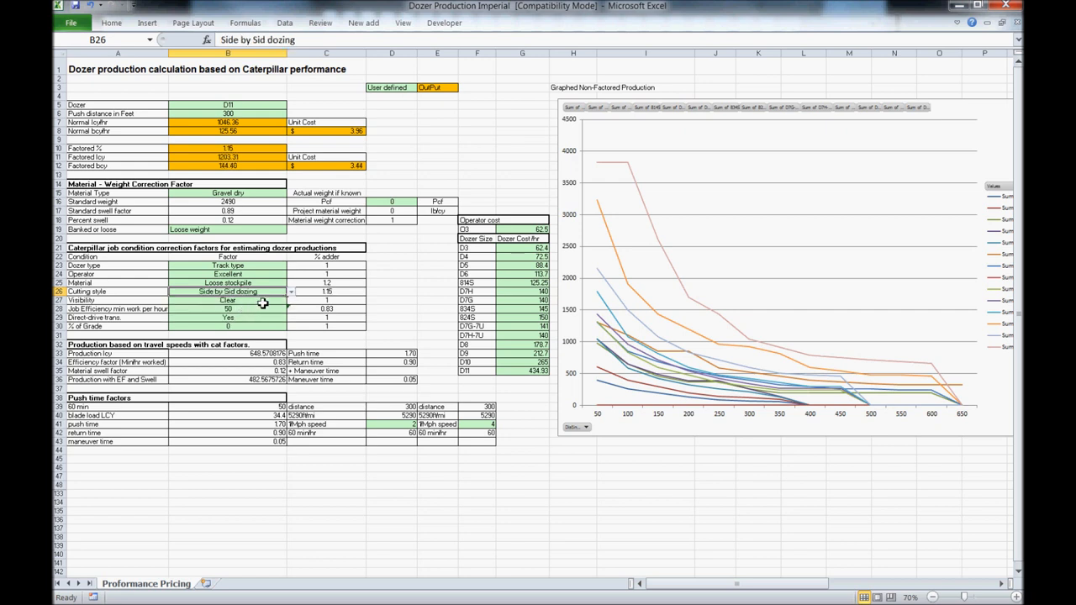
Set Clear visibility, 50 efficiency, direct drive Yes and a 10% grade
click(228, 300)
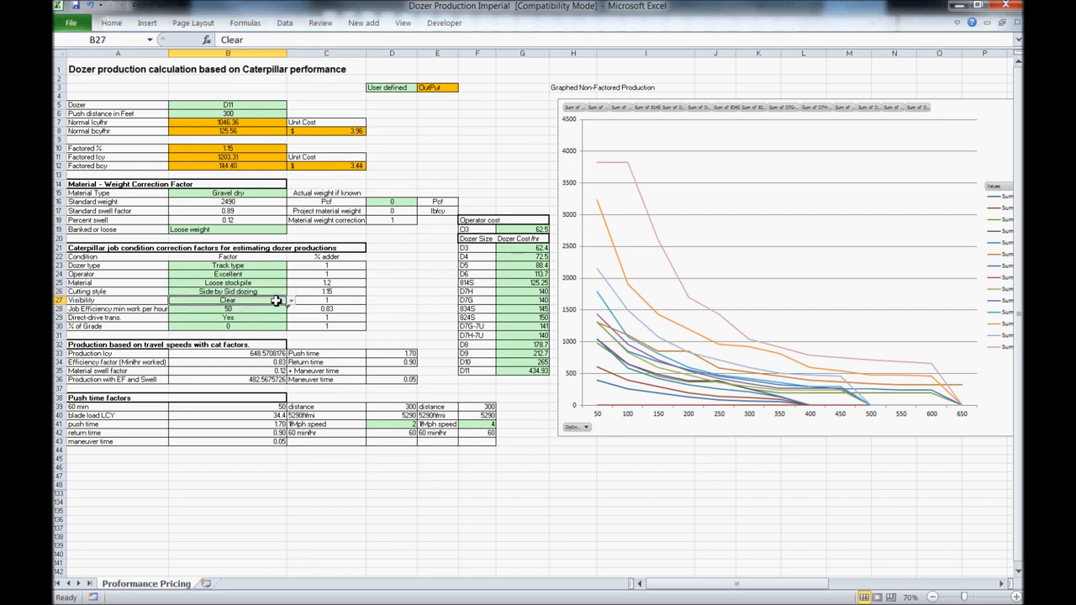
click(290, 299)
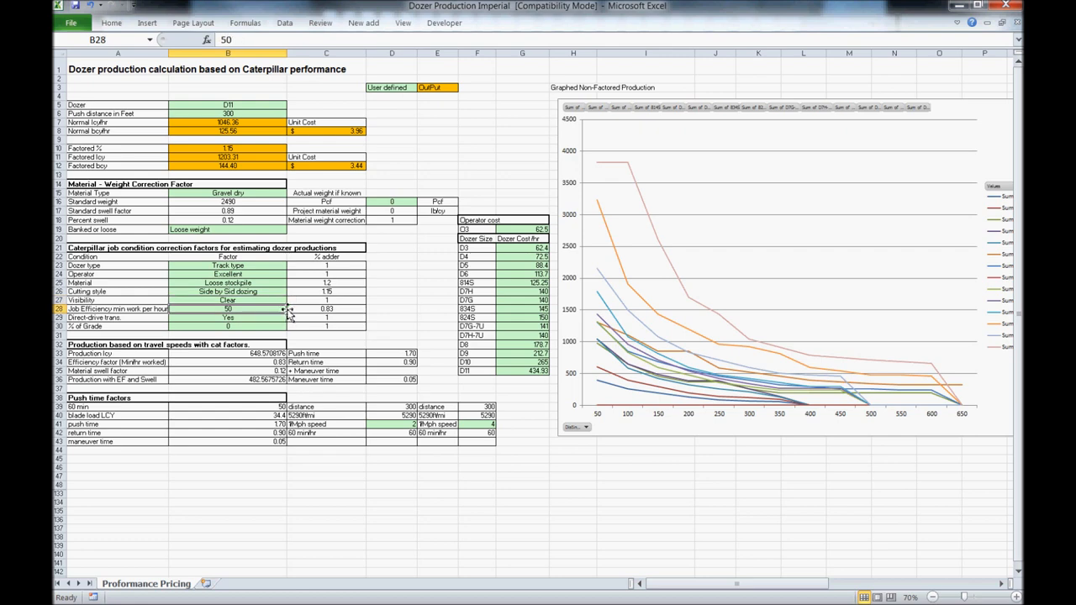
click(229, 318)
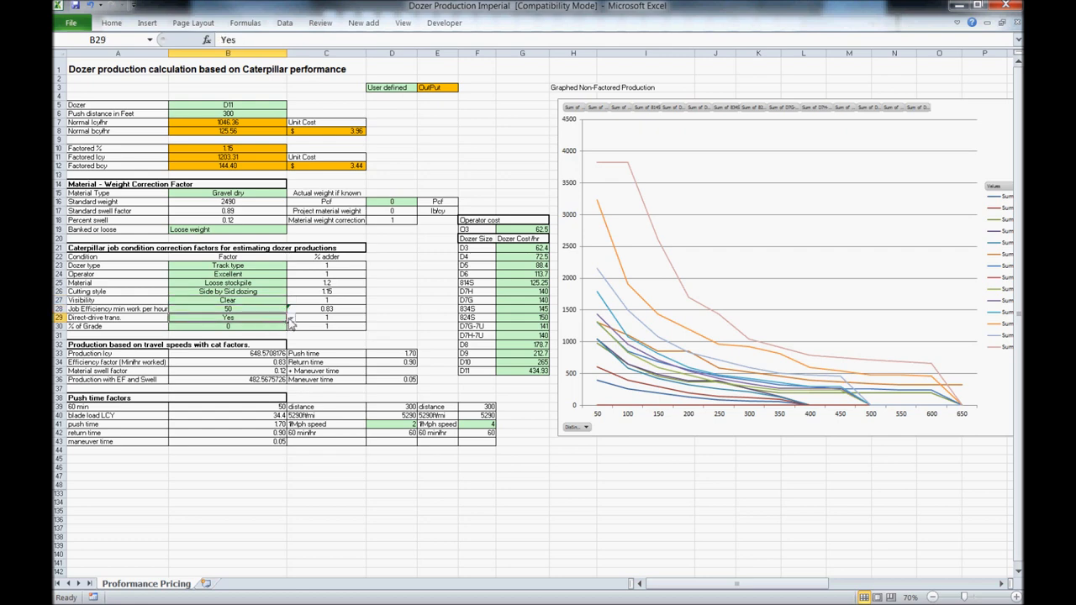
click(289, 326)
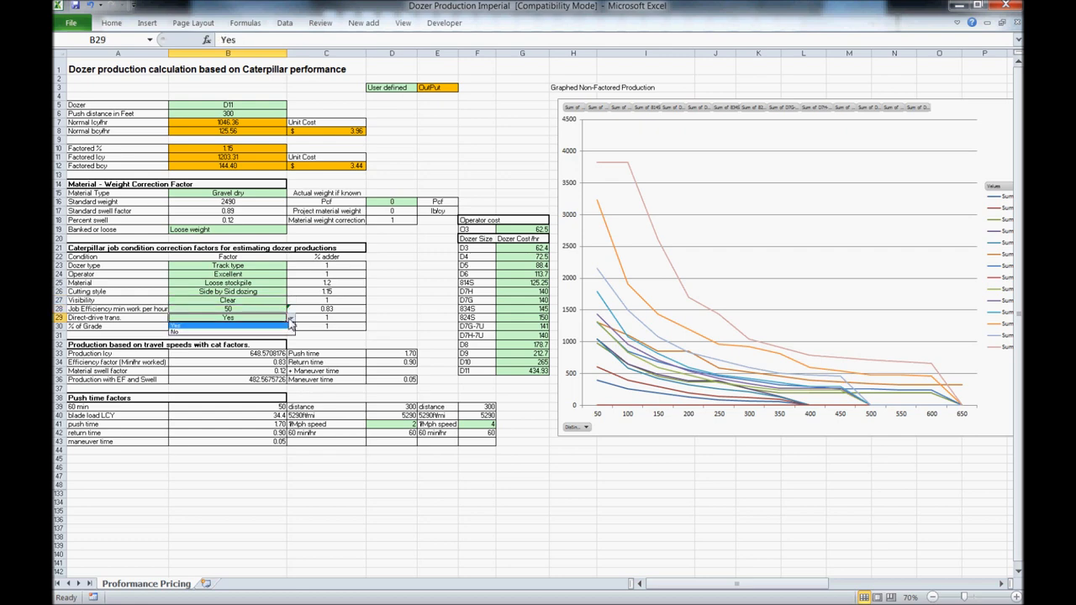
click(228, 326)
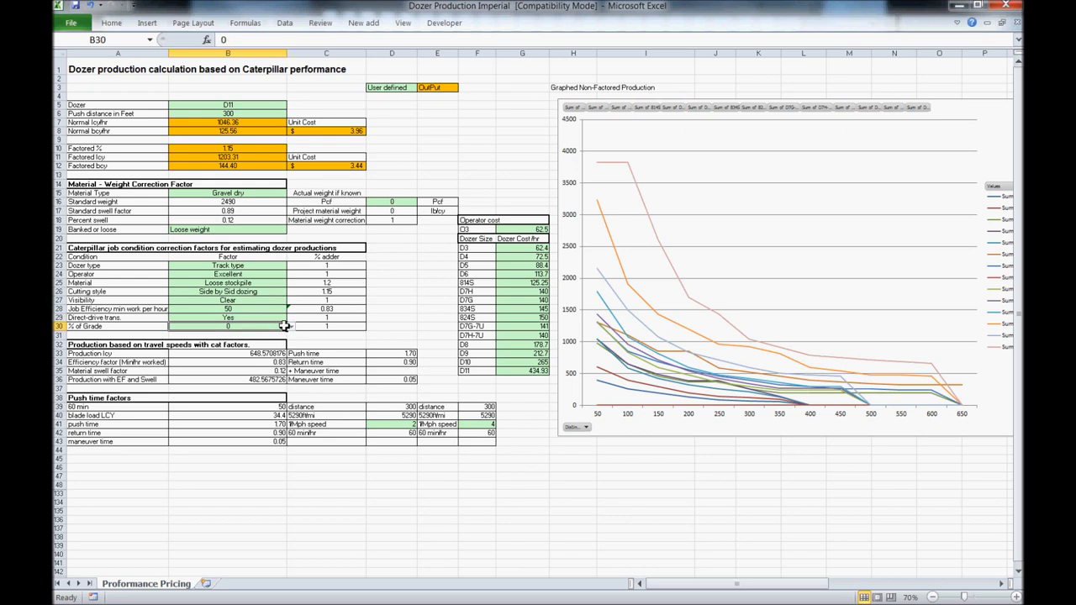
click(289, 326)
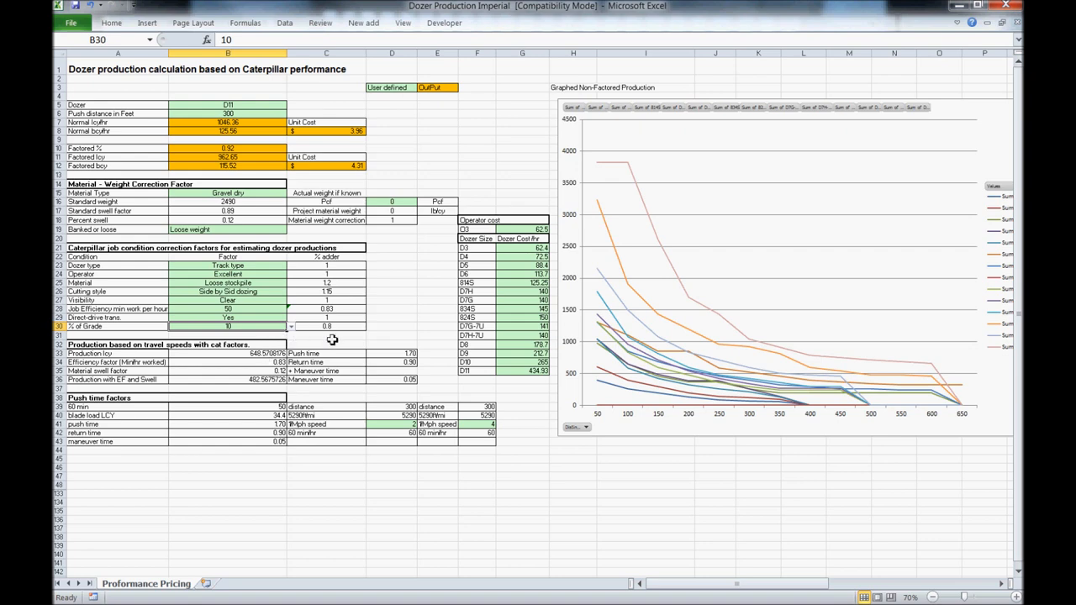
Enter hourly dozer costs in column G: 62.4, 80, 125.25, 145 and 212.7
click(521, 229)
text(60)
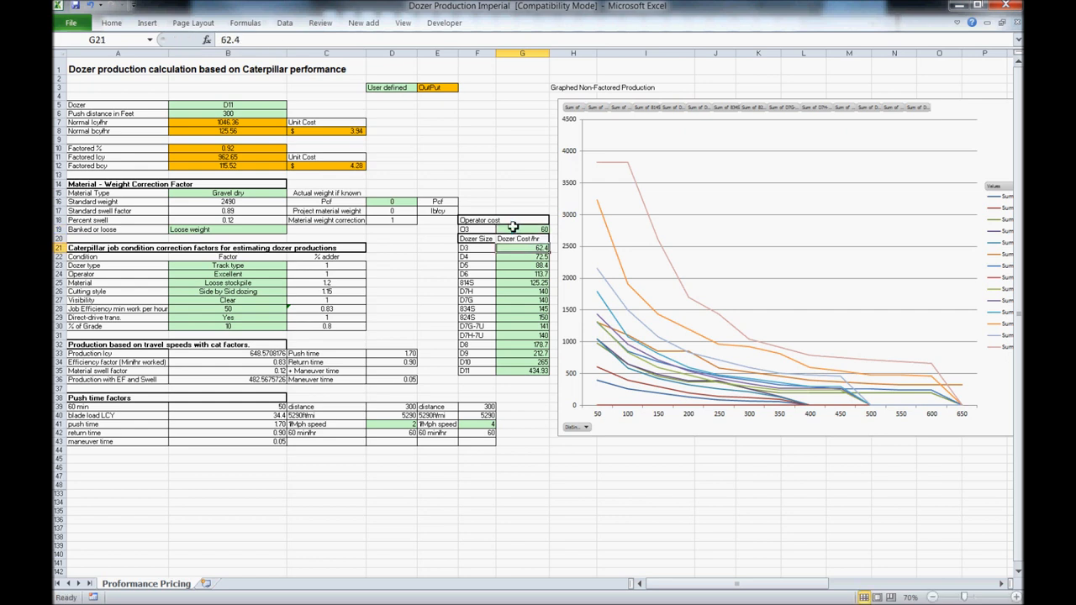
click(522, 266)
text(80)
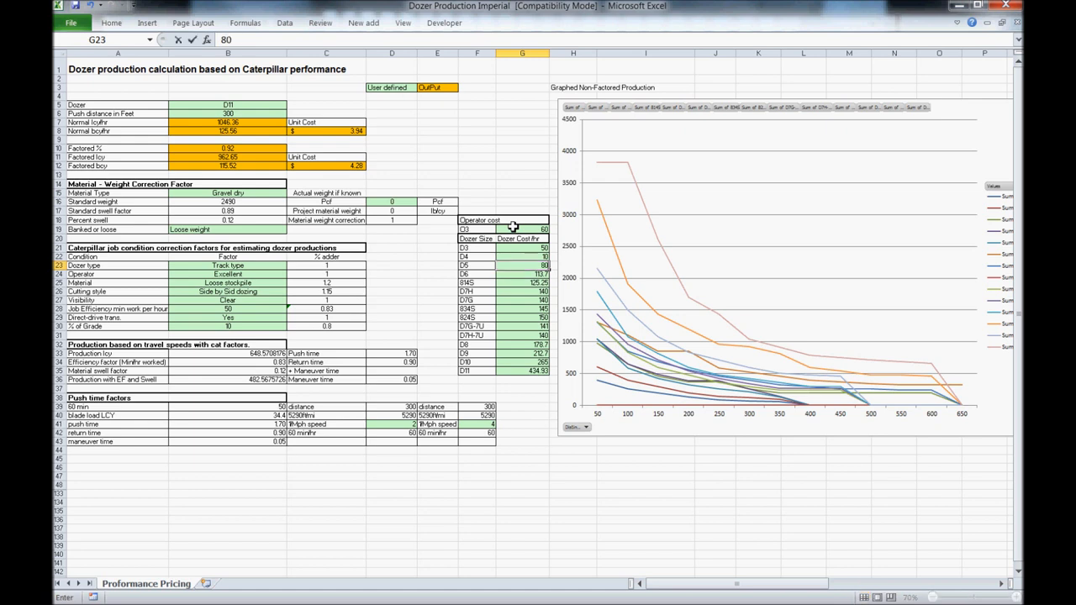
click(521, 282)
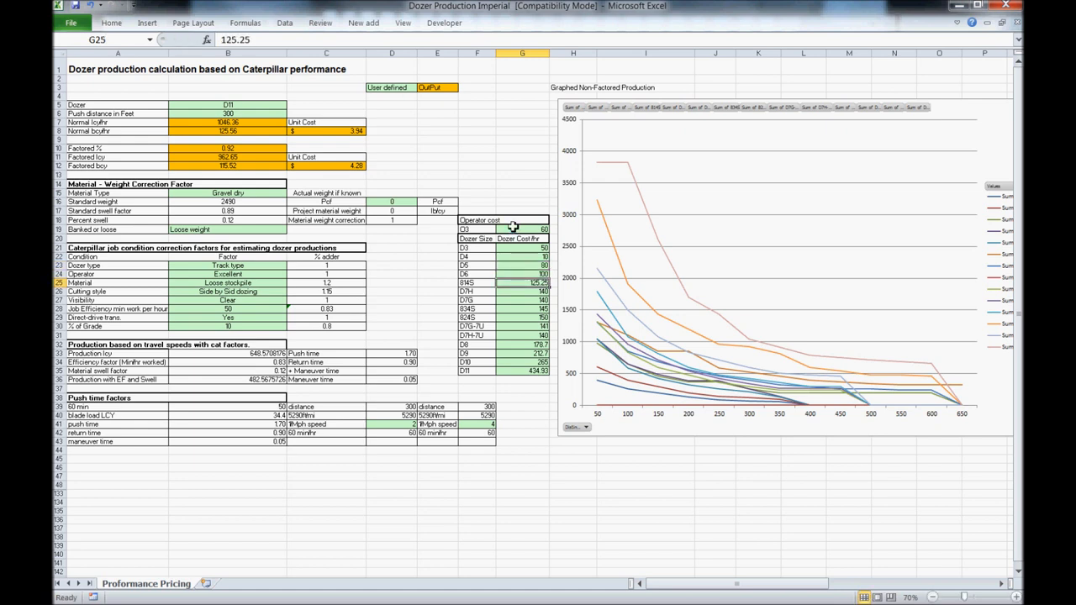
click(521, 292)
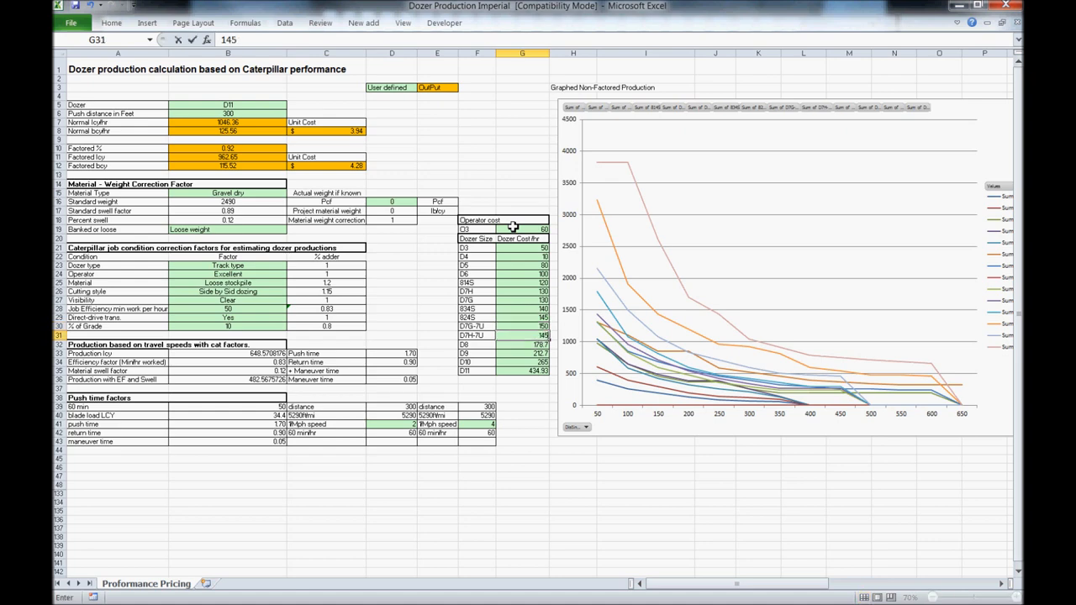
click(521, 345)
text(160)
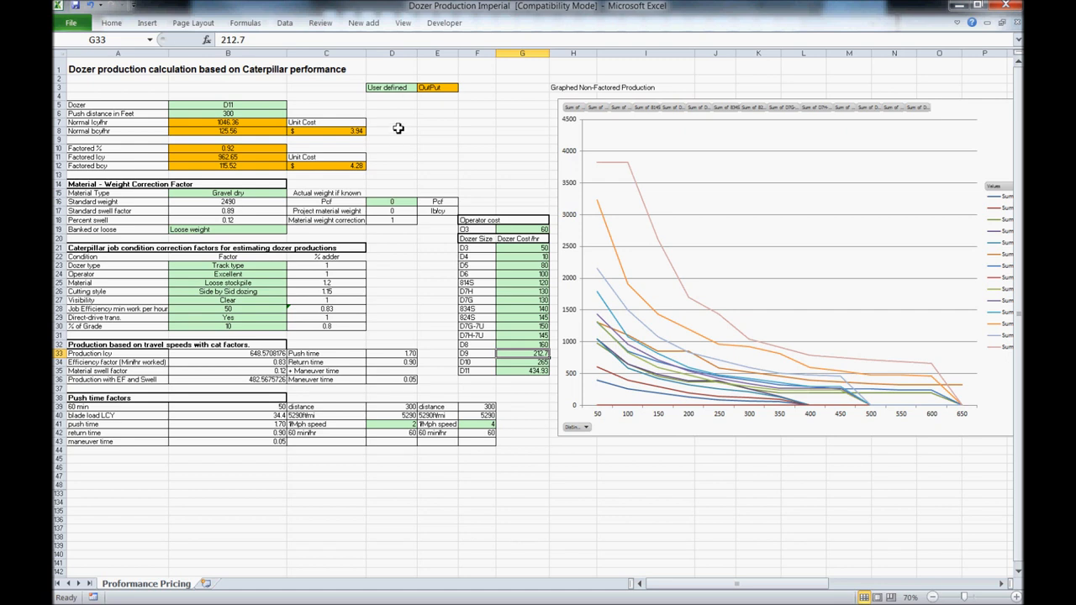
mouse_move(343, 118)
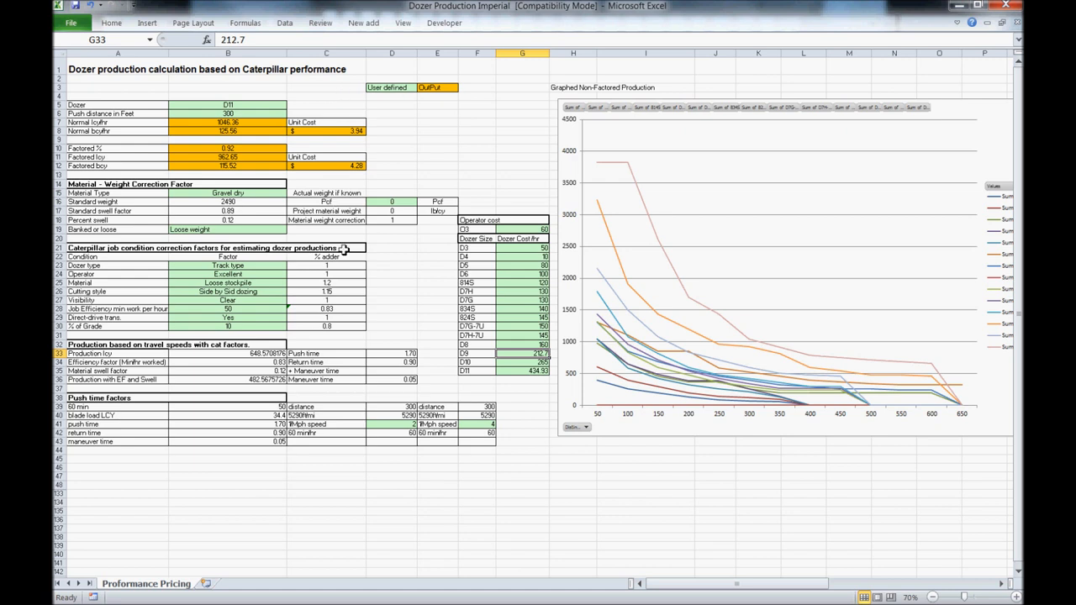
Set push speeds of 2 and 4 and confirm the unit cost of 4.28 per bcy in B7
click(392, 424)
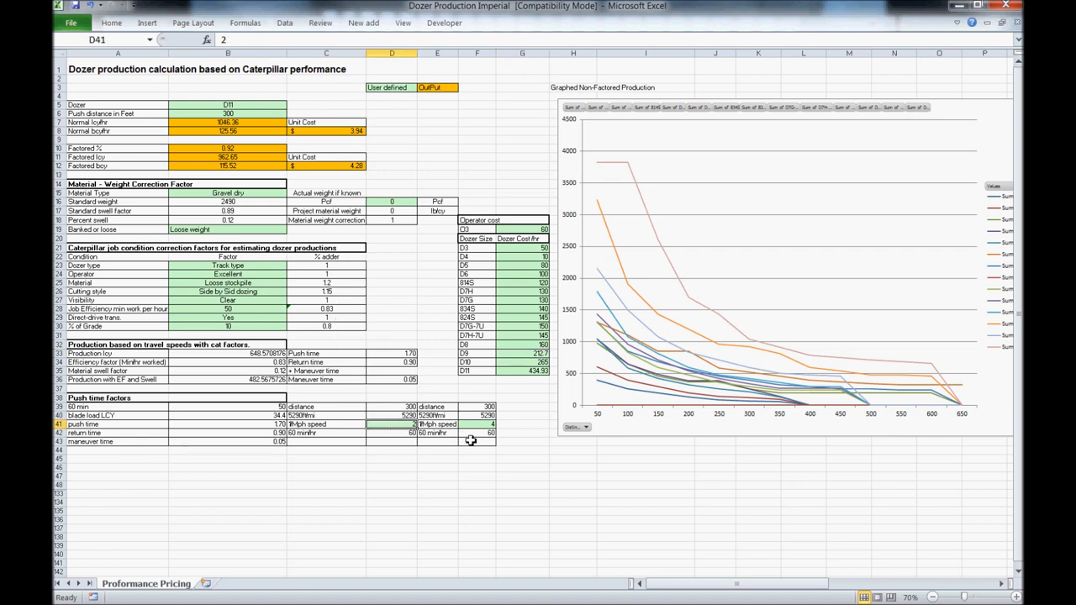
click(477, 424)
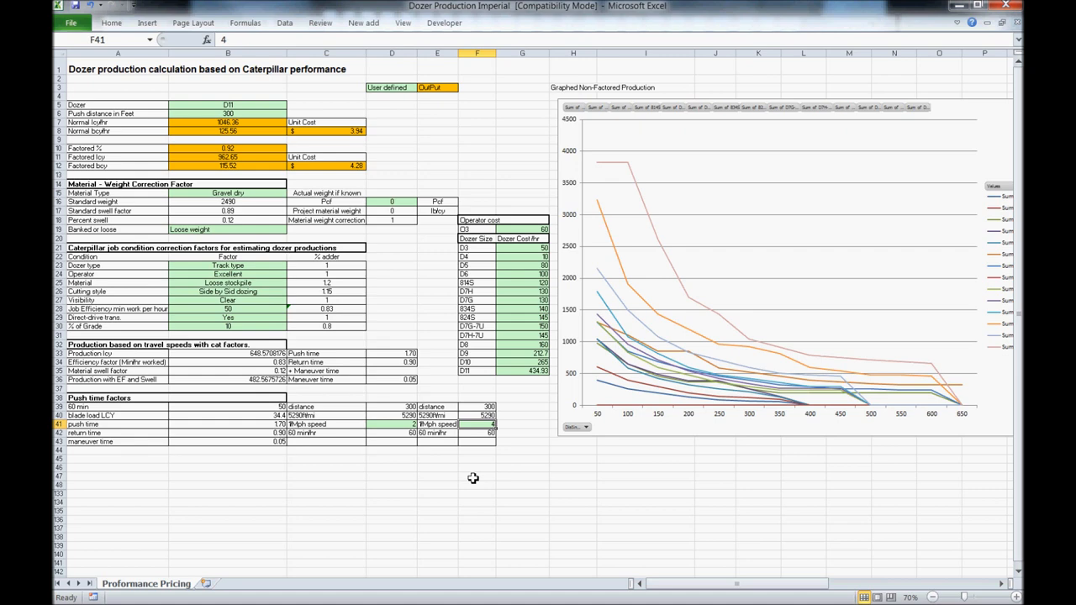
click(478, 477)
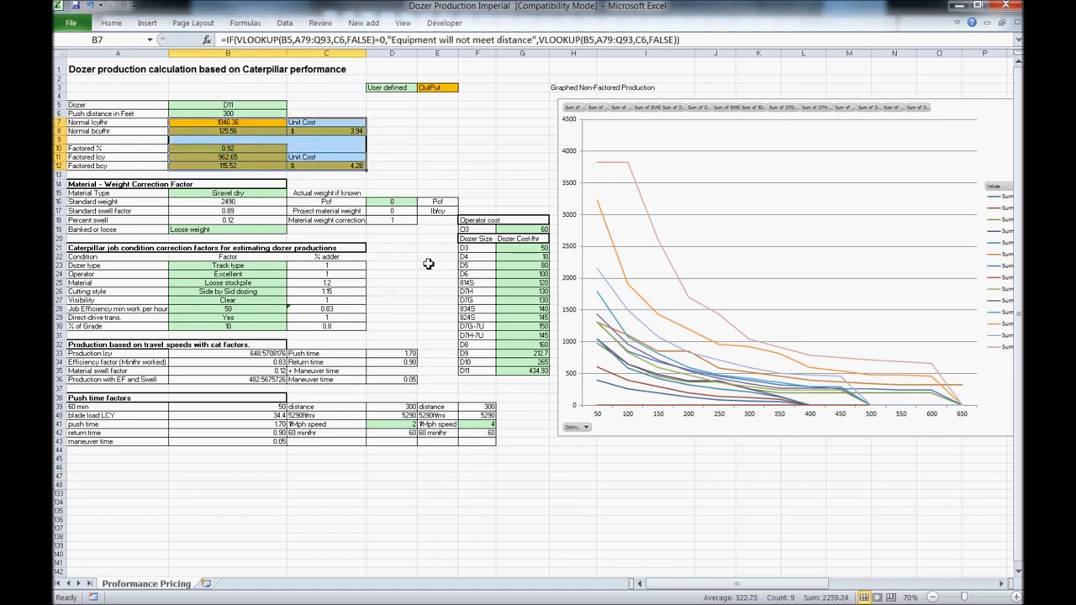
click(227, 467)
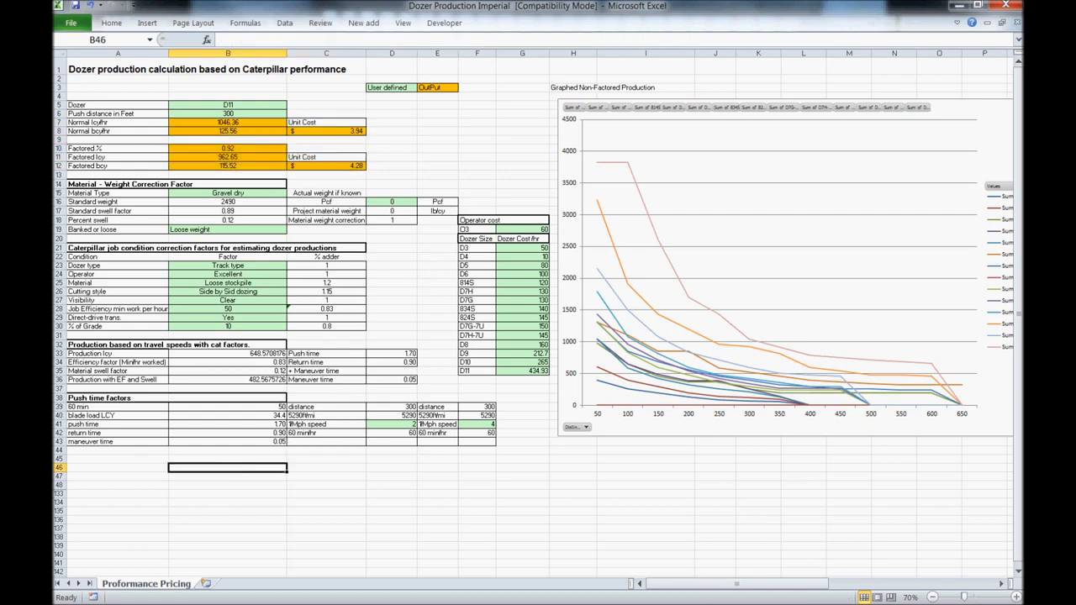